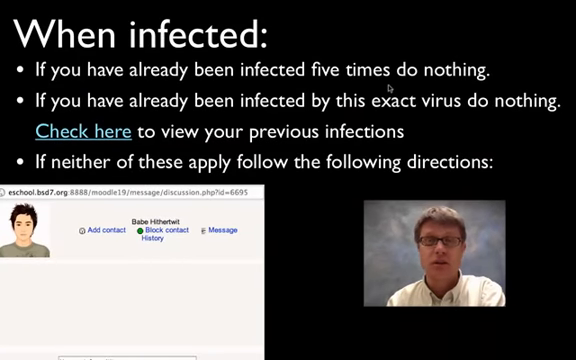
mouse_move(290, 130)
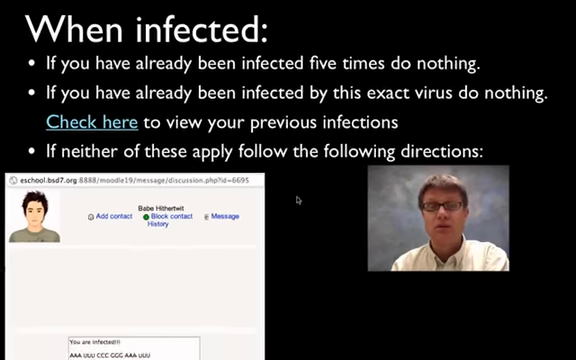
Advance one slide to the '1.5 Hours' pie chart of strain sequence shares.
key(Right)
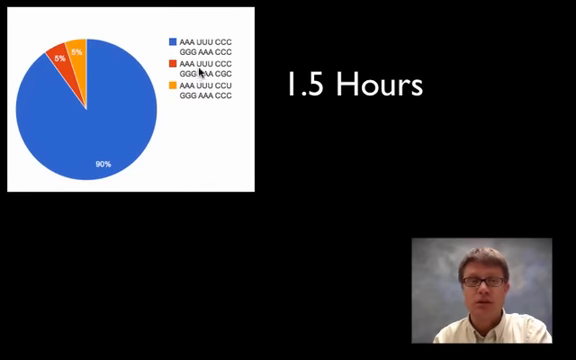
mouse_move(329, 111)
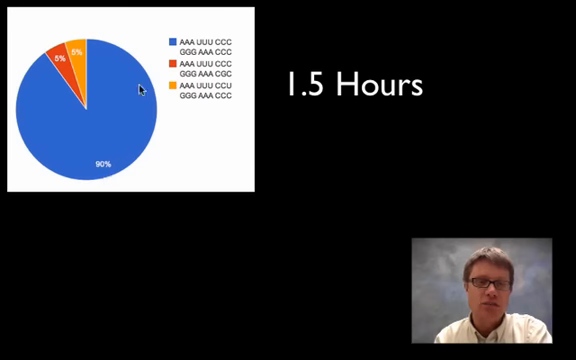
mouse_move(94, 137)
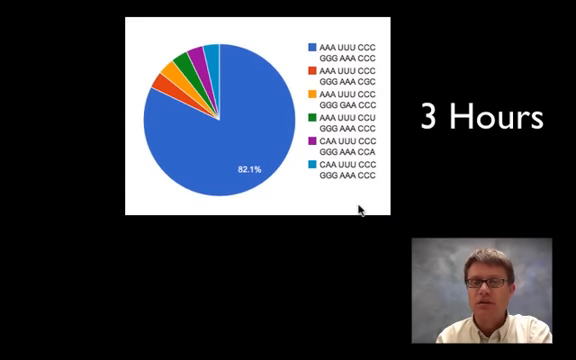
mouse_move(325, 165)
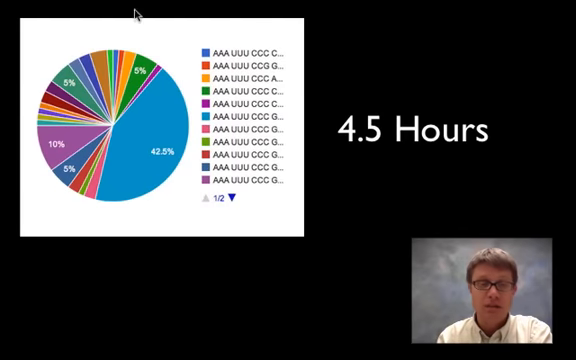
mouse_move(423, 59)
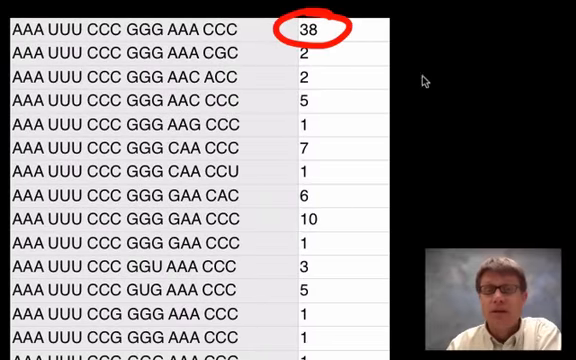
mouse_move(33, 50)
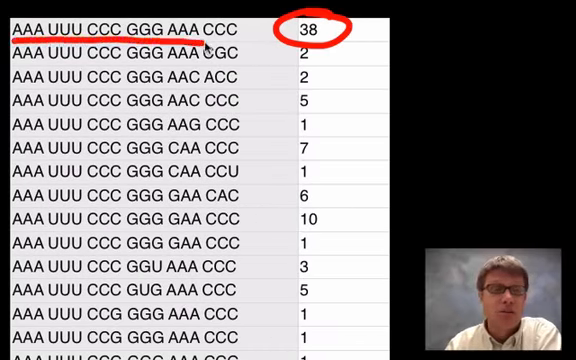
mouse_move(475, 93)
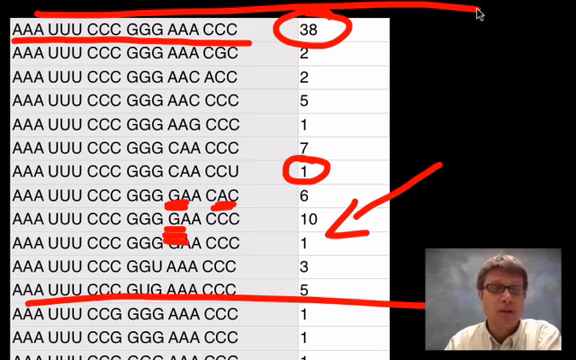
mouse_move(256, 231)
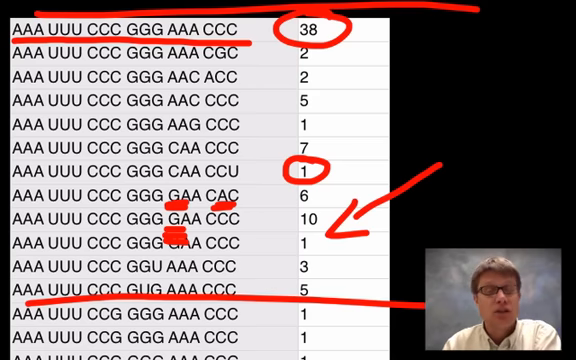
Scroll the annotated table to reveal more sequence variants below, mostly with counts of 1.
scroll(down, 3)
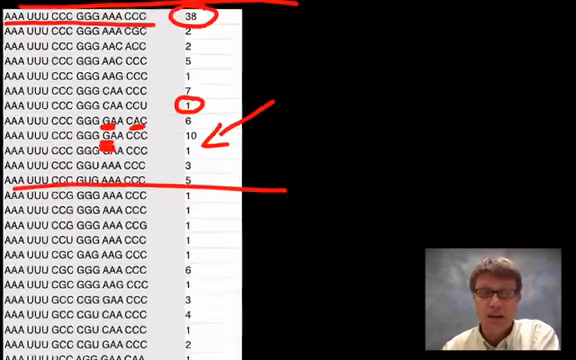